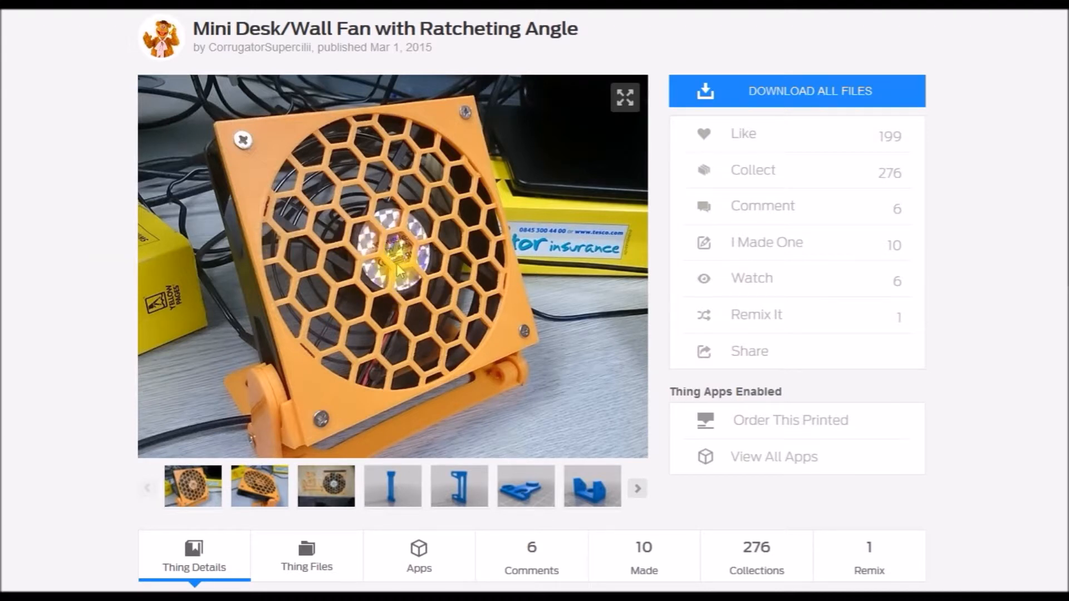
{"action": "mouse_move", "coordinate": [252, 52]}
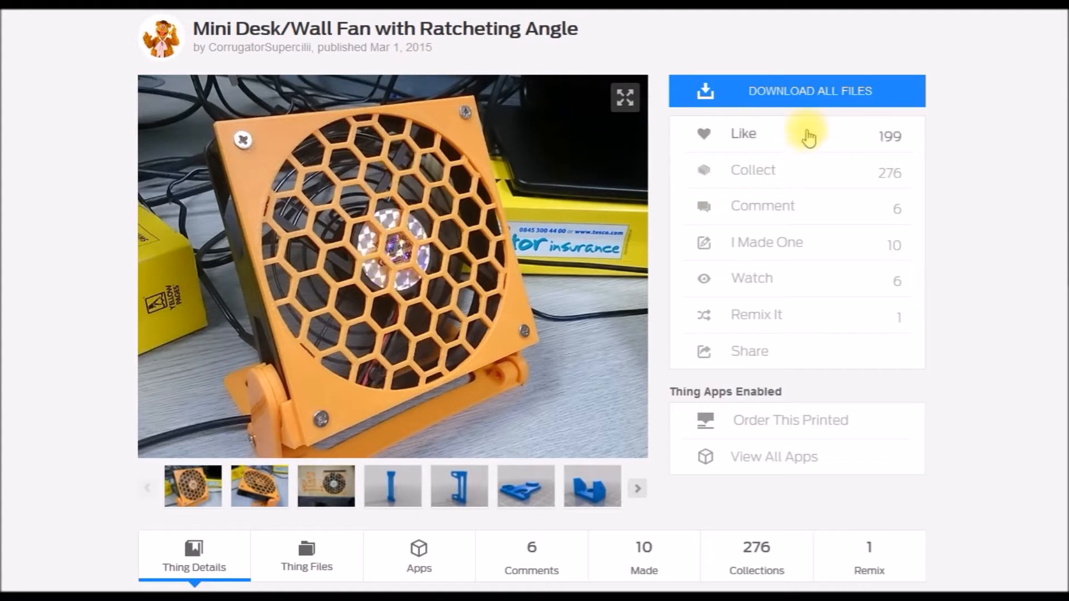
{"action": "mouse_move", "coordinate": [814, 94]}
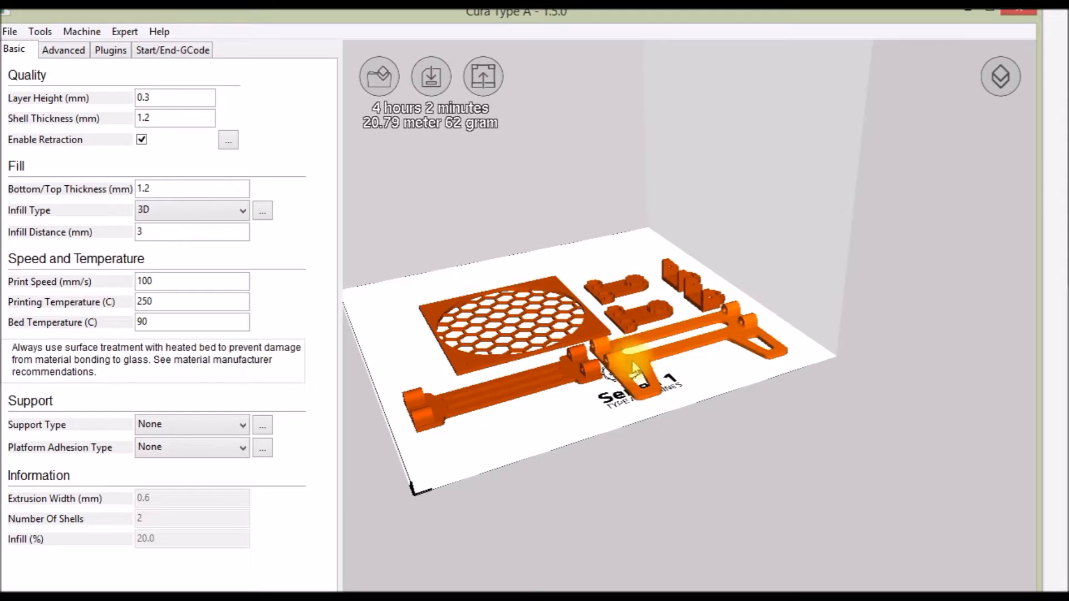
{"action": "mouse_move", "coordinate": [635, 366]}
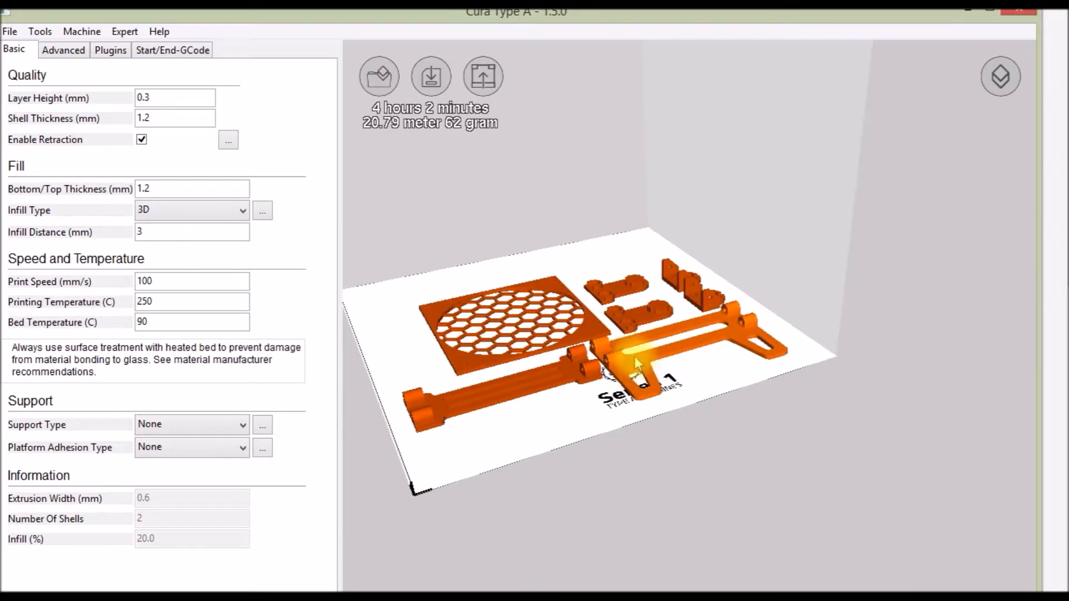